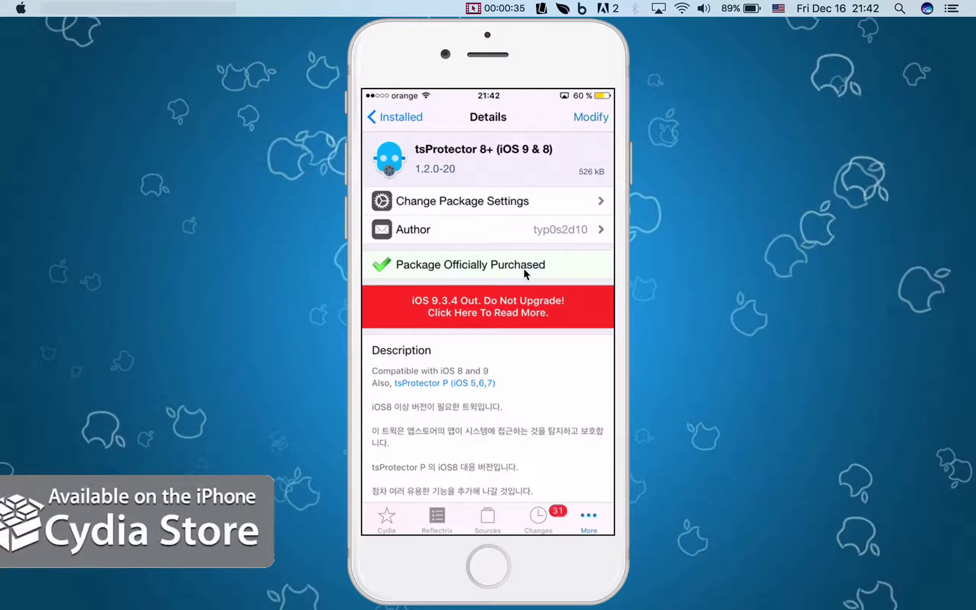
Review the installed tsProtector 8+ package details in Cydia before leaving for the home screen
scroll("down", 3)
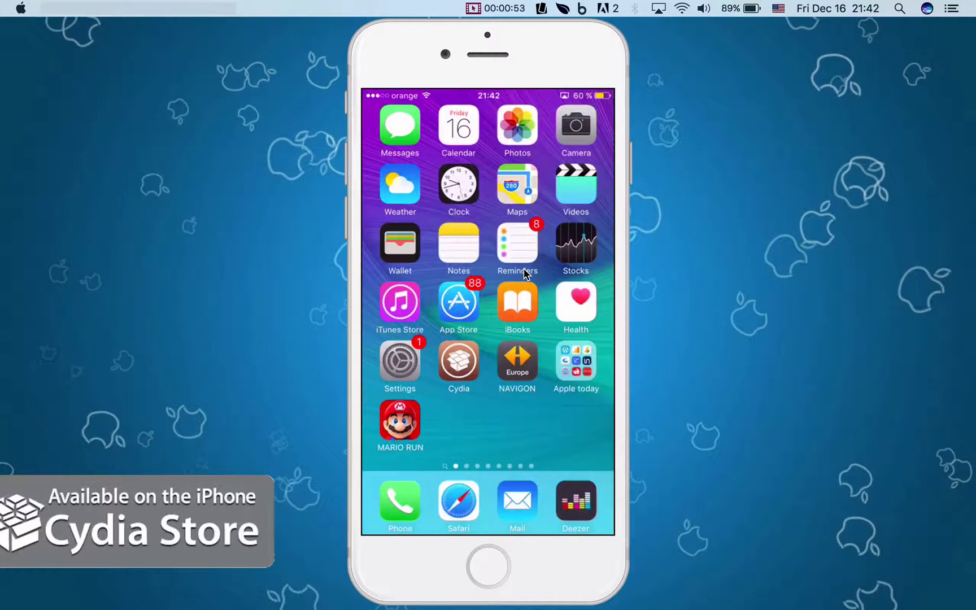
Reach tsProtector's Black List Apps page in Settings, showing MARIO RUN switched on
left_click(516, 245)
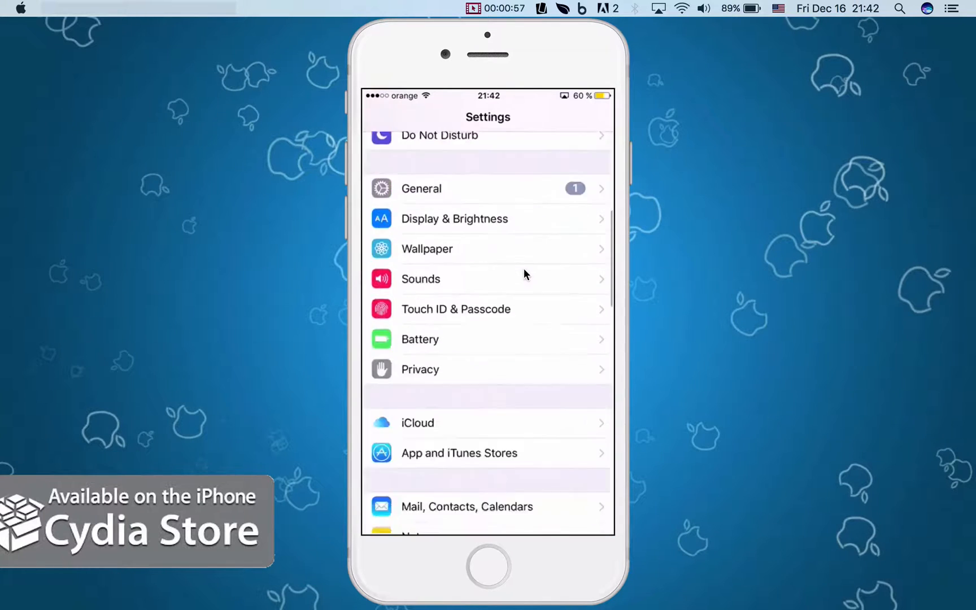
scroll("down", 3)
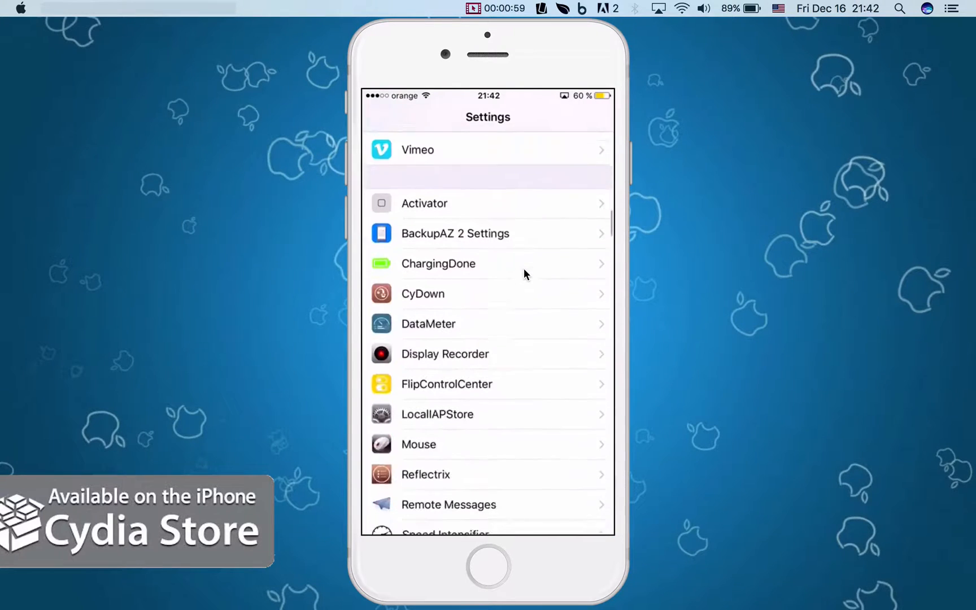
scroll("down", 3)
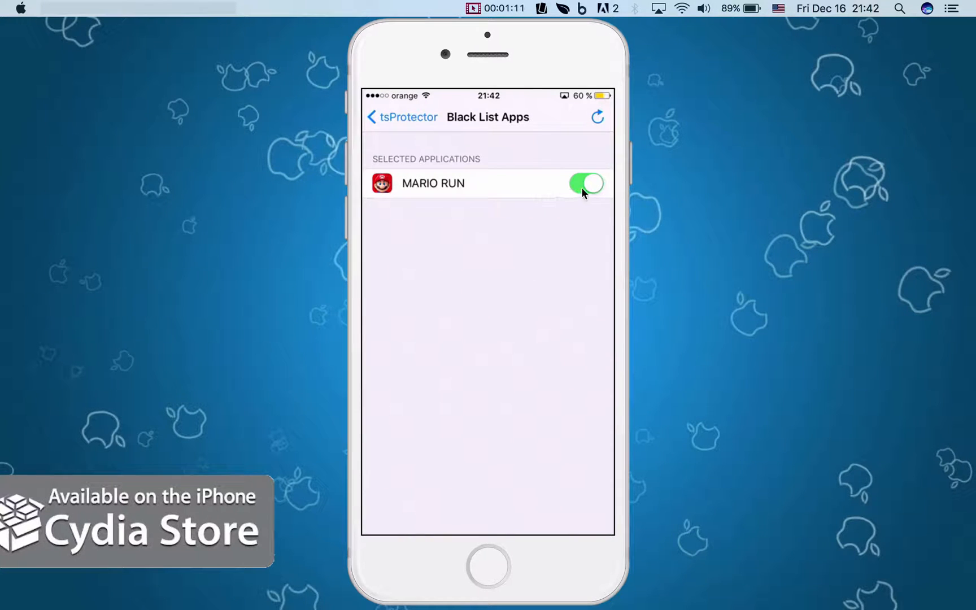
Confirm Filtering Mode is Black List with MARIO RUN blacklisted, then return to the home screen
left_click(393, 118)
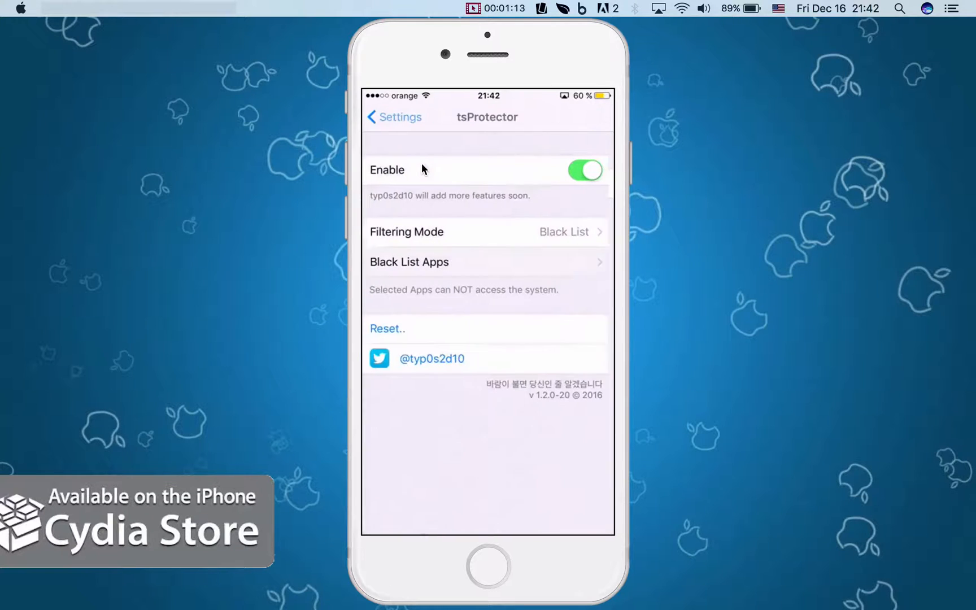
left_click(487, 232)
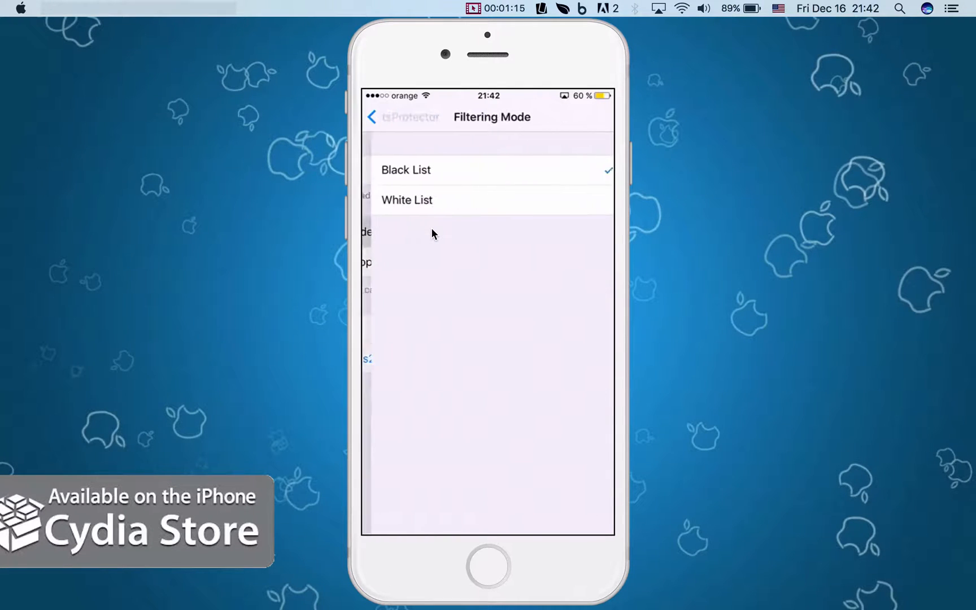
left_click(378, 117)
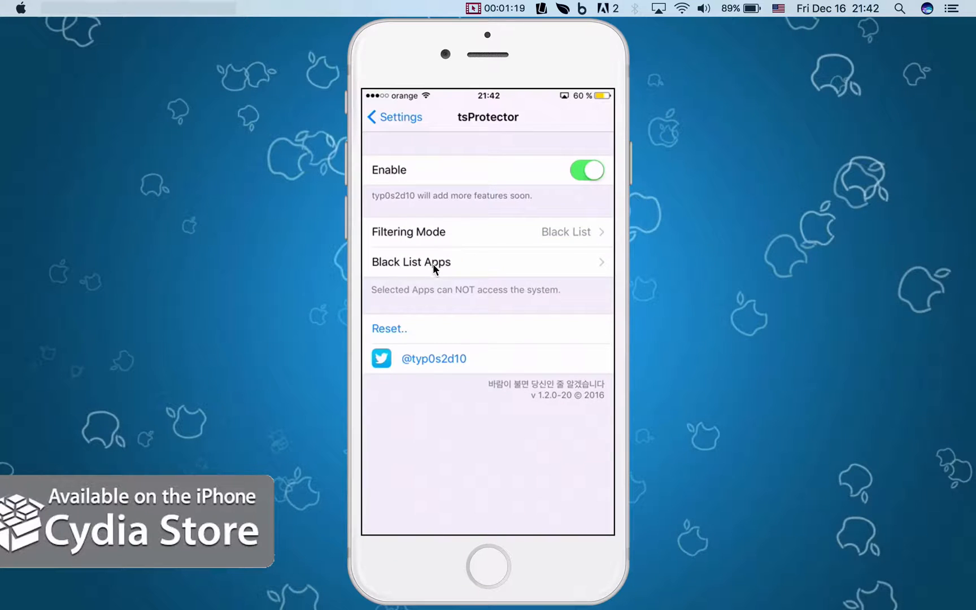
left_click(411, 261)
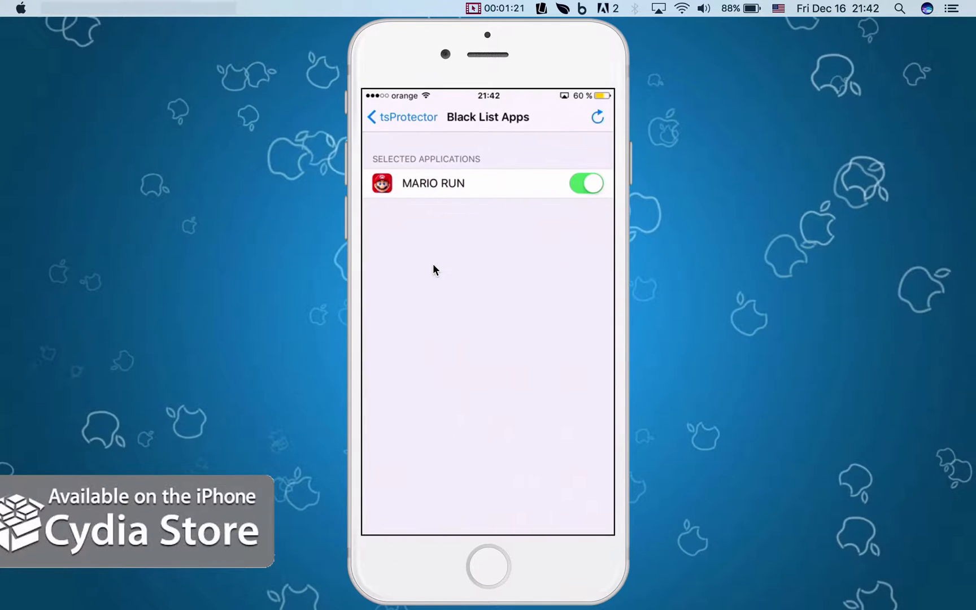
mouse_move(424, 256)
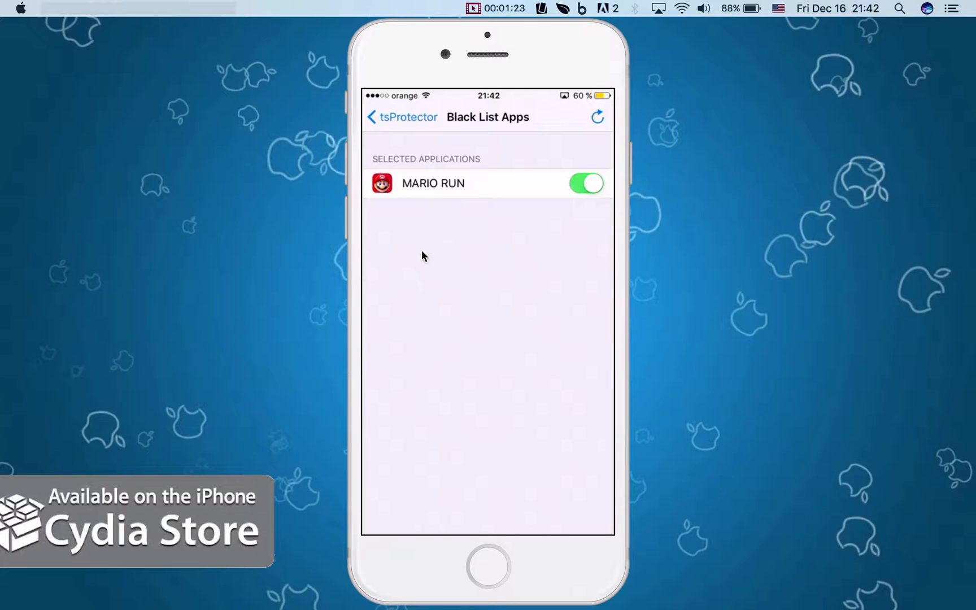
left_click(394, 118)
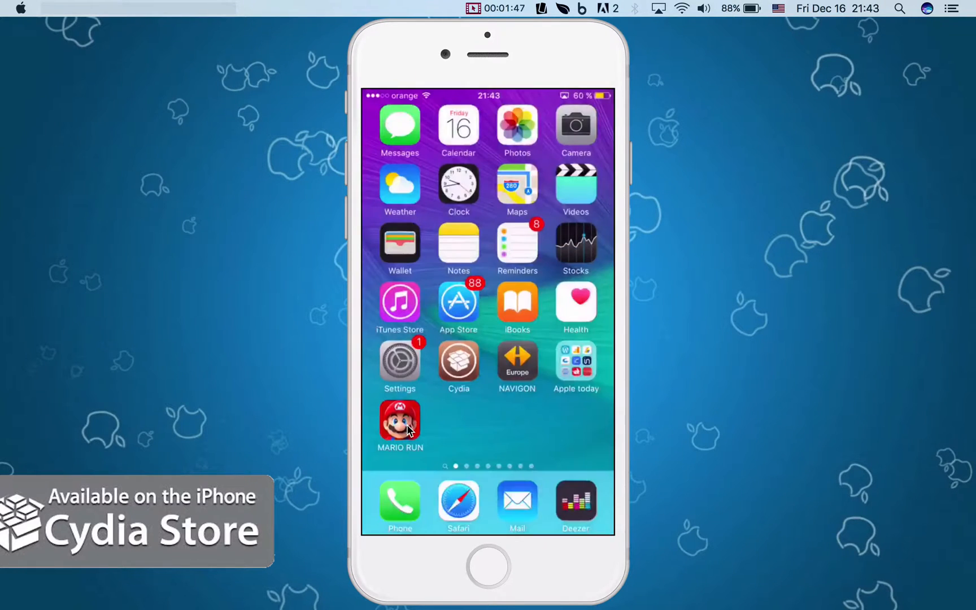
Launch MARIO RUN, begin from the title screen and accept the Toad Rally tickets message
left_click(400, 419)
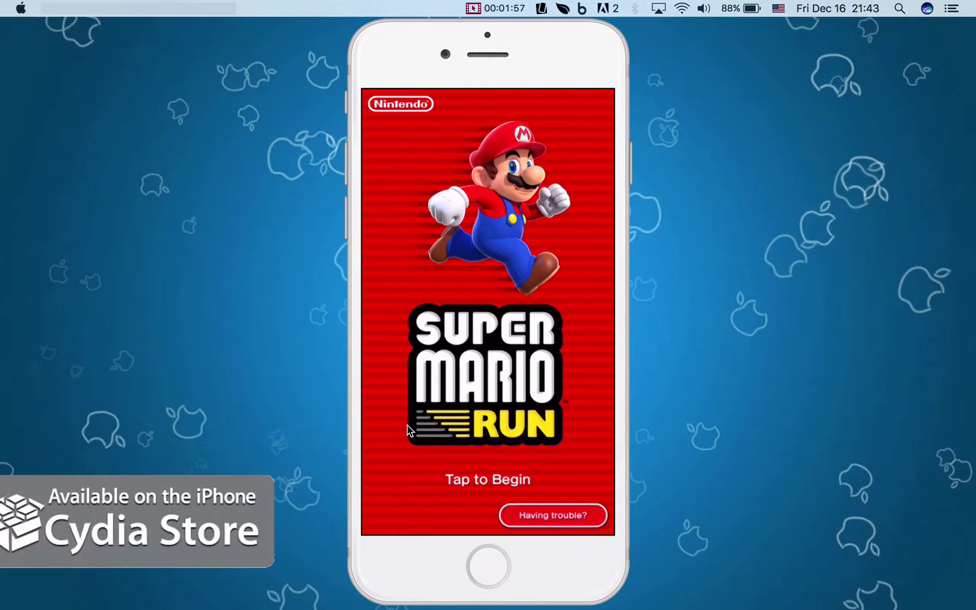
left_click(552, 515)
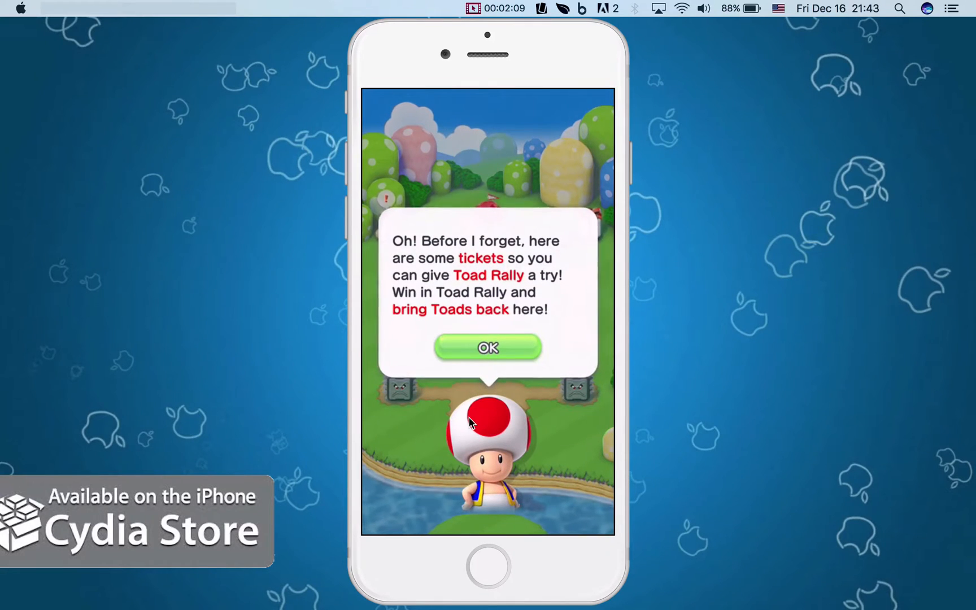
left_click(487, 347)
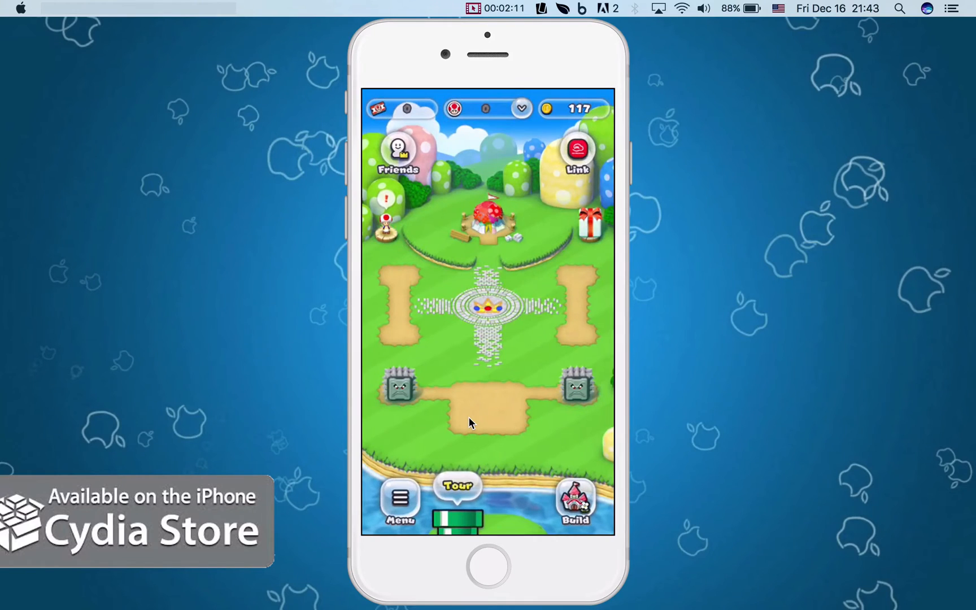